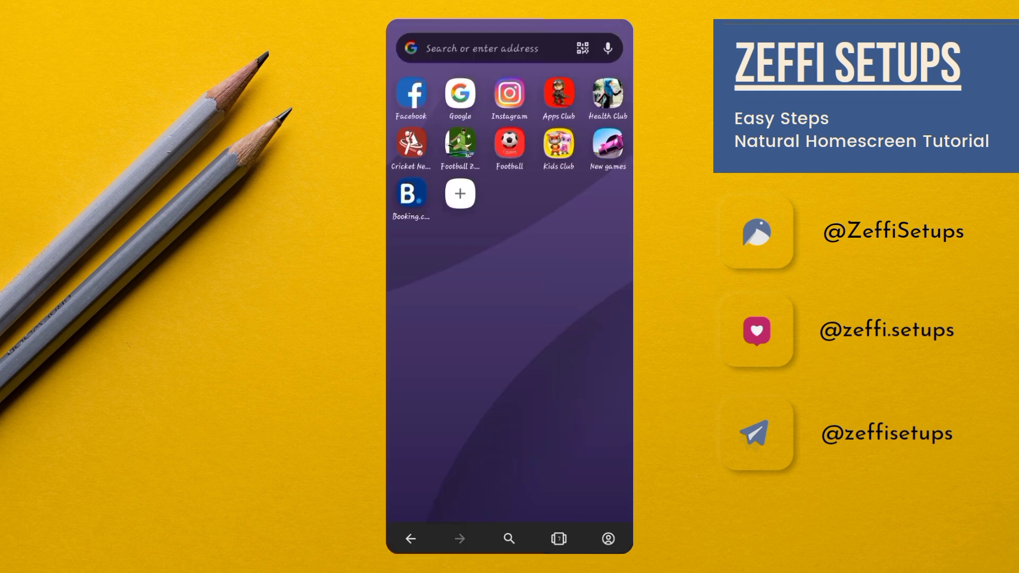
Open zeffisetups.com in Opera and download the Galaxy S20 file from Backup Files.
click(507, 48)
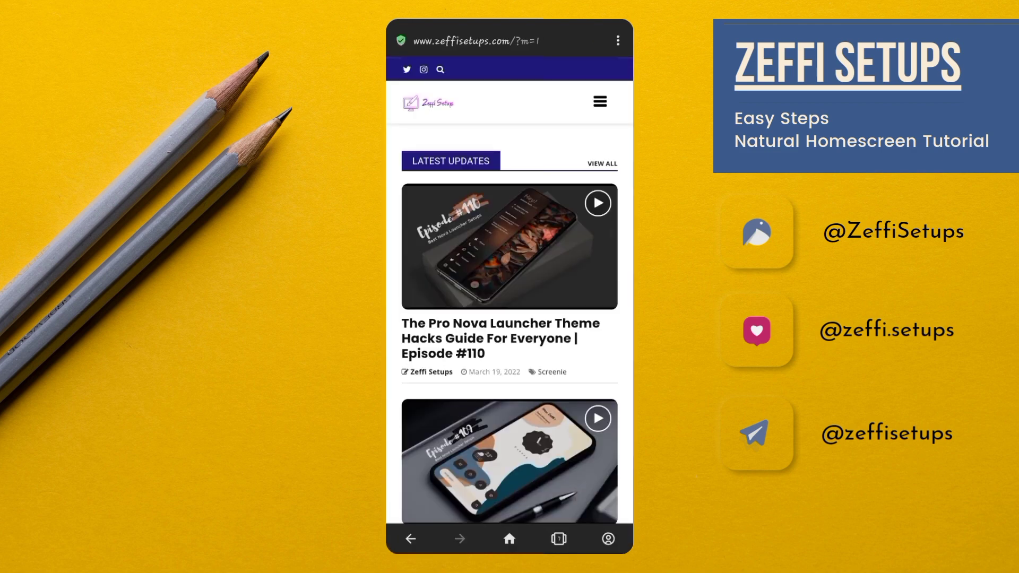
scroll(down, 3)
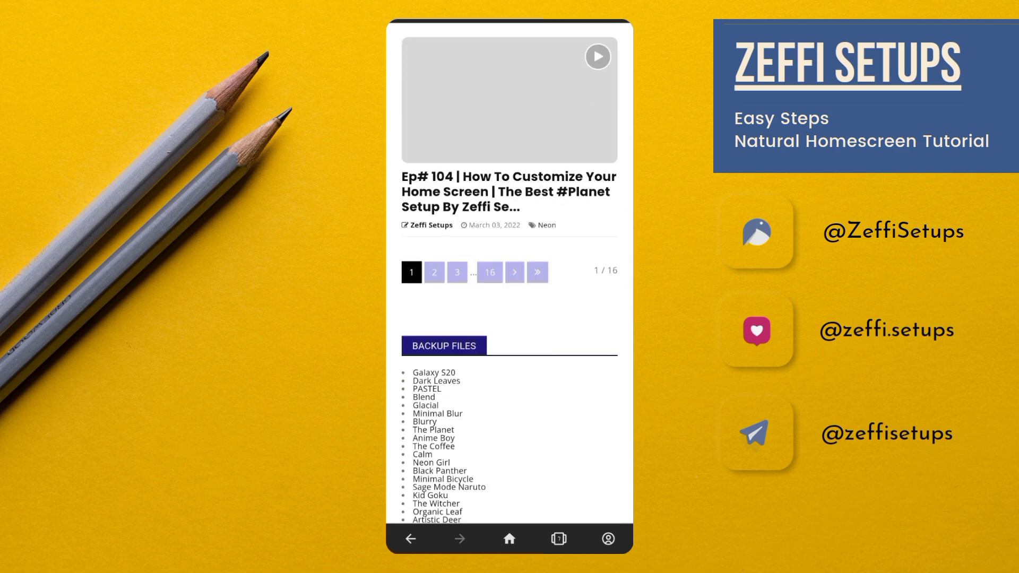
scroll(down, 3)
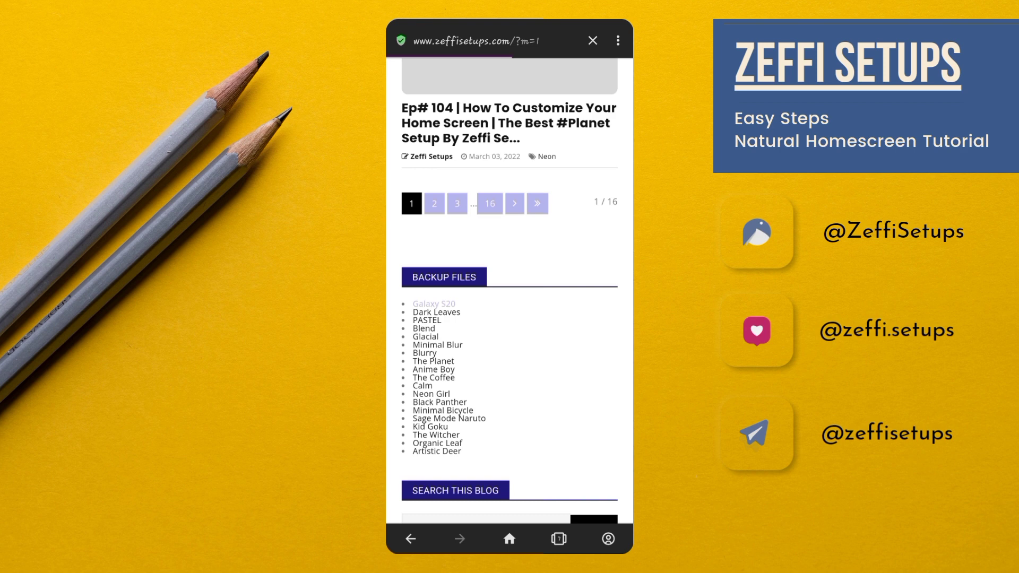
click(433, 304)
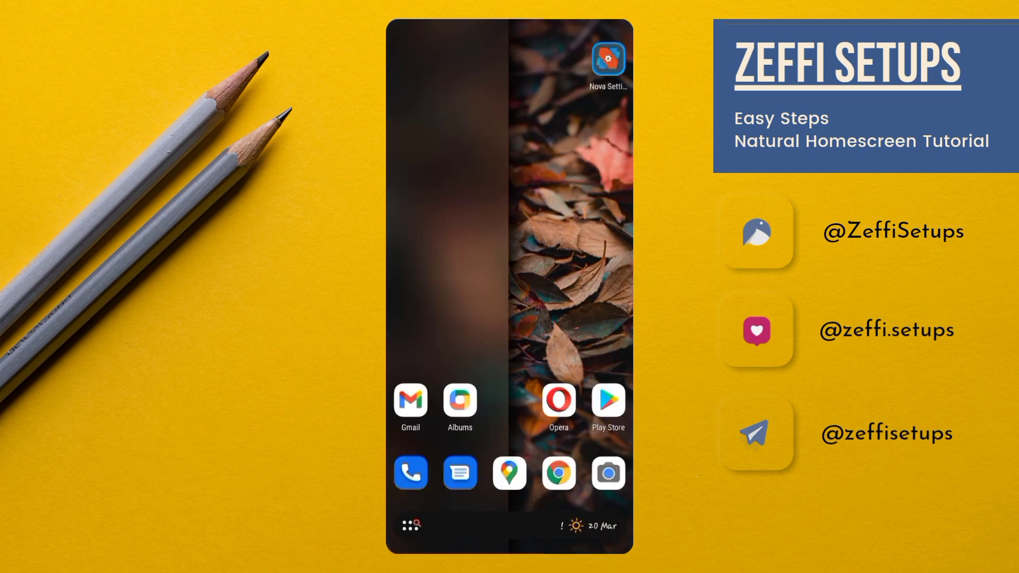
click(410, 524)
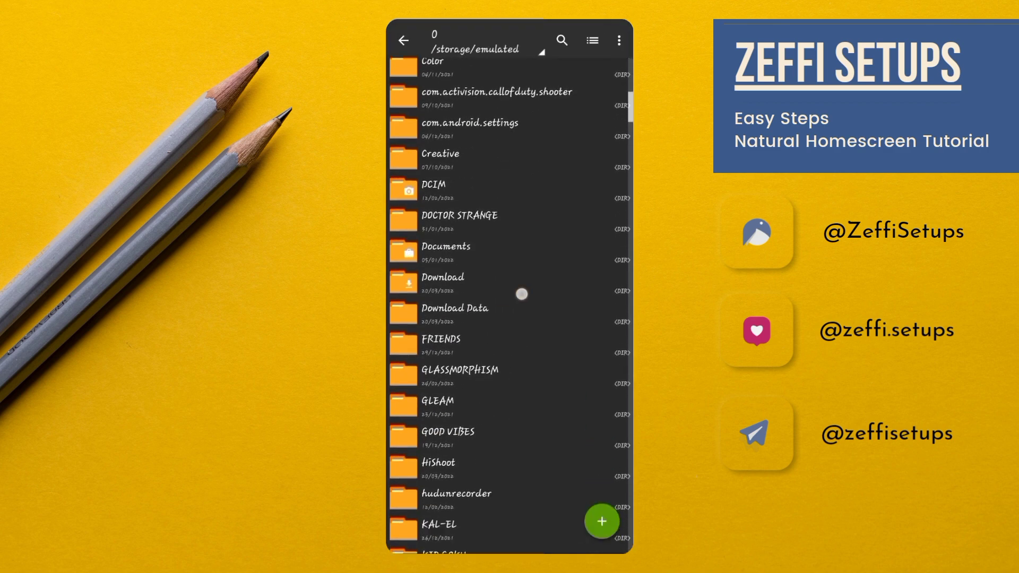
click(442, 282)
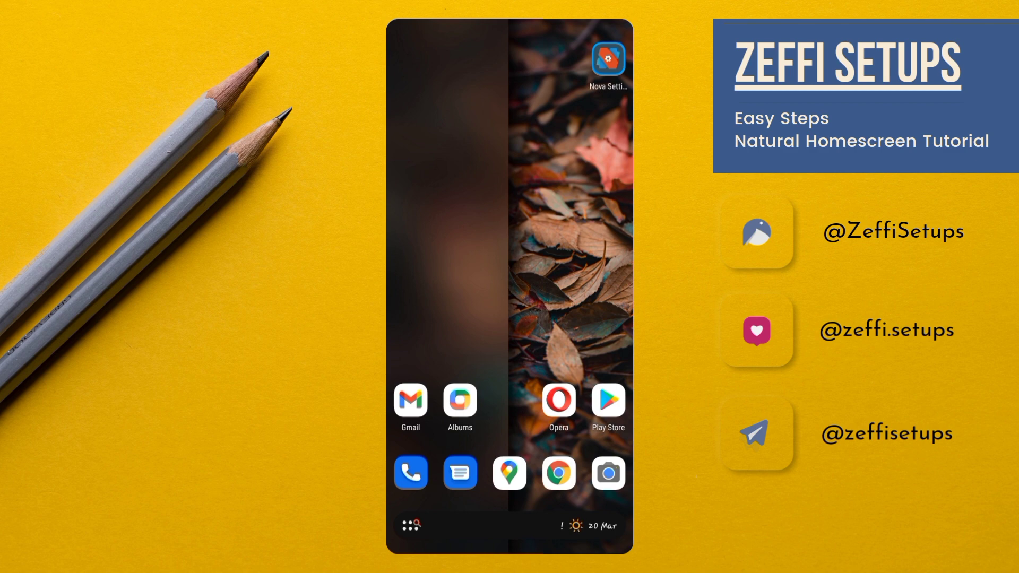
Restore the Galaxy S20 backup in Nova Settings, confirming the layout overwrite.
click(607, 63)
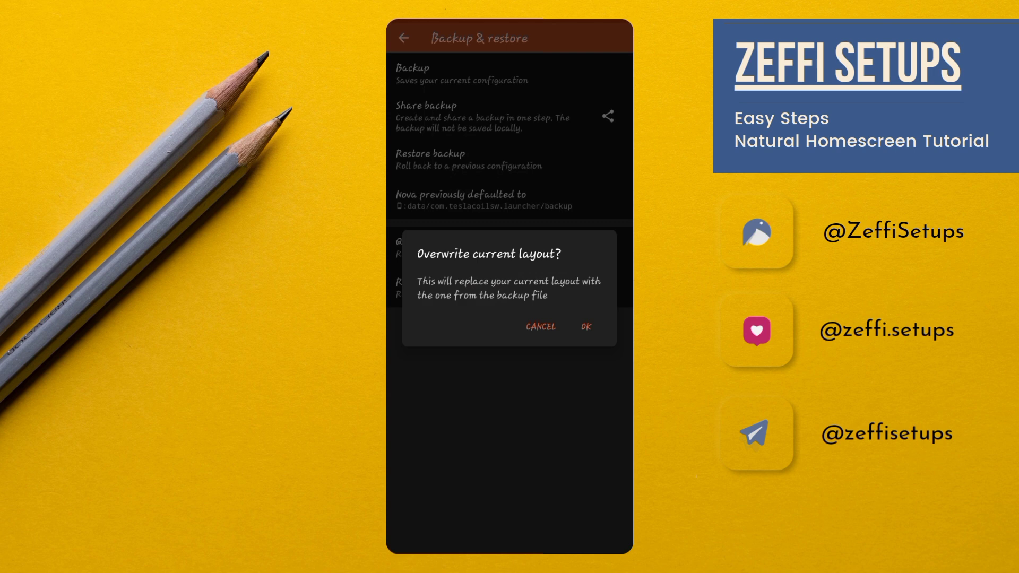
click(584, 327)
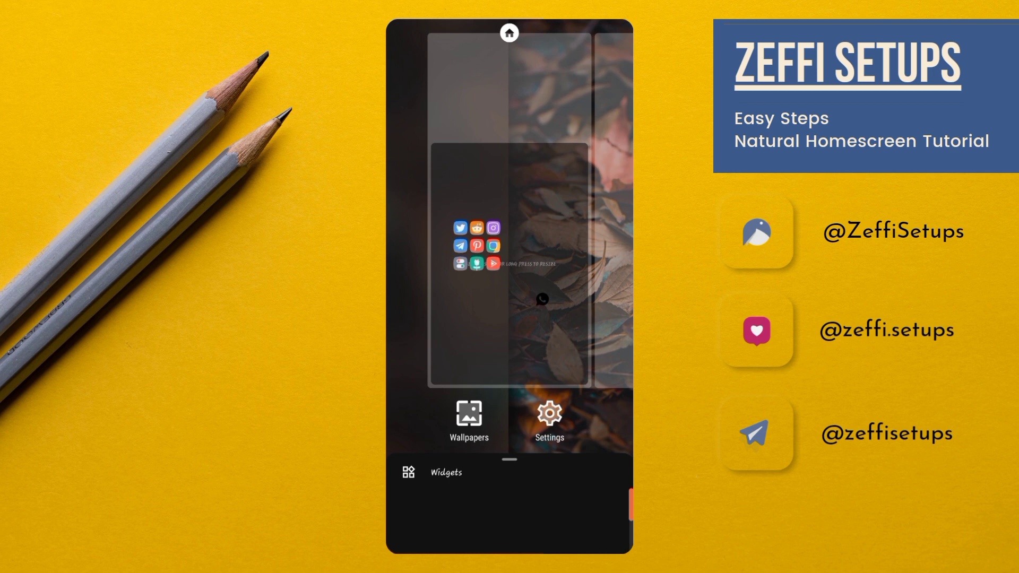
Set the pink flower photo from the gallery as the home screen wallpaper.
click(469, 420)
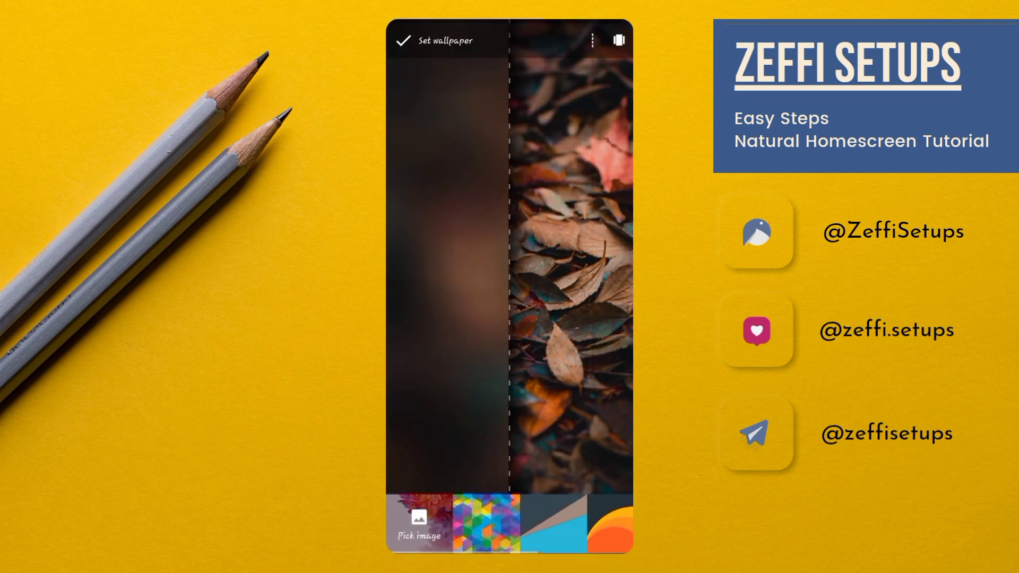
click(418, 523)
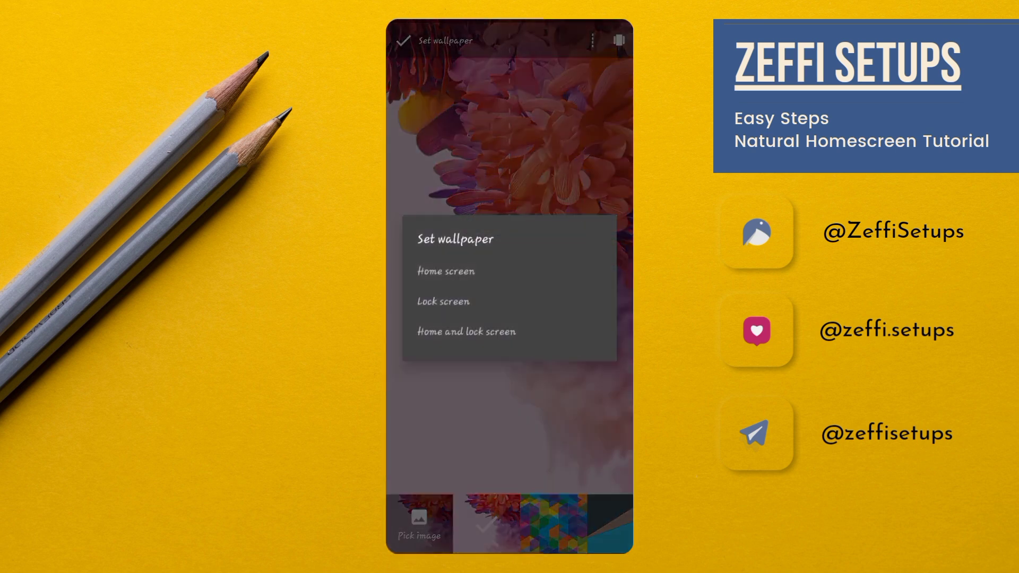
click(446, 271)
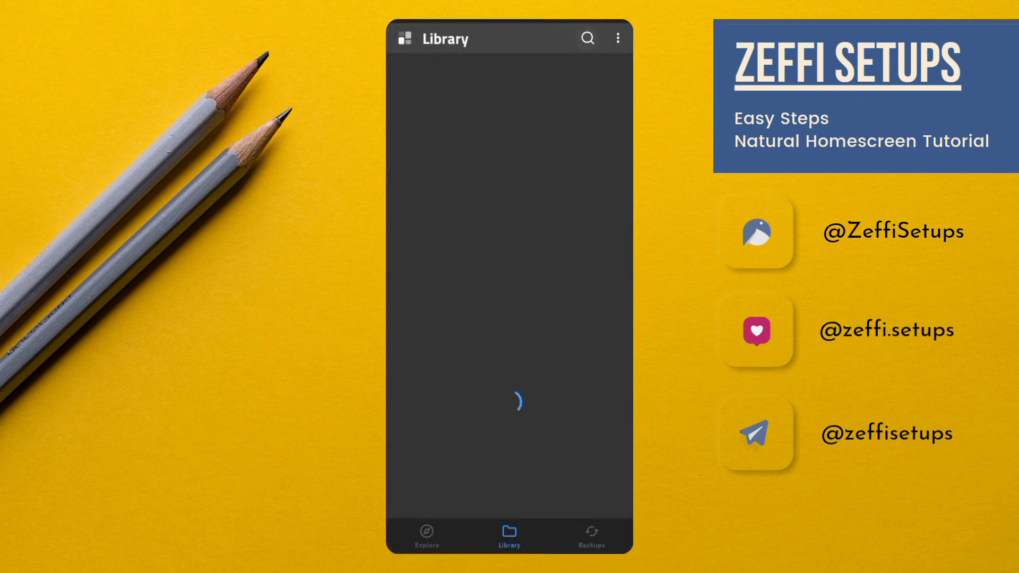
Search presets for 000099, load Flawless 00000099, and set its scale to 105.
click(586, 39)
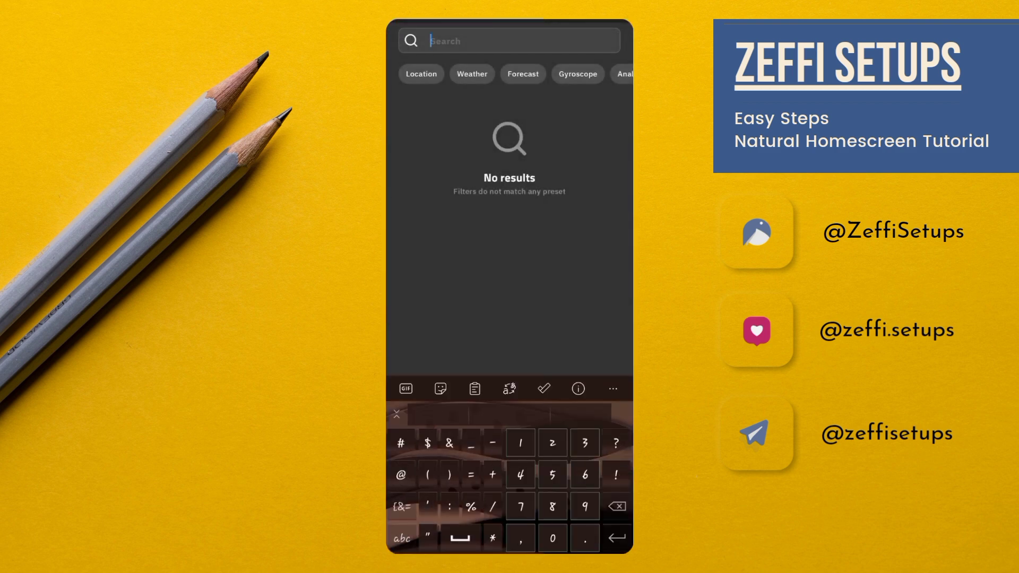
text(0000)
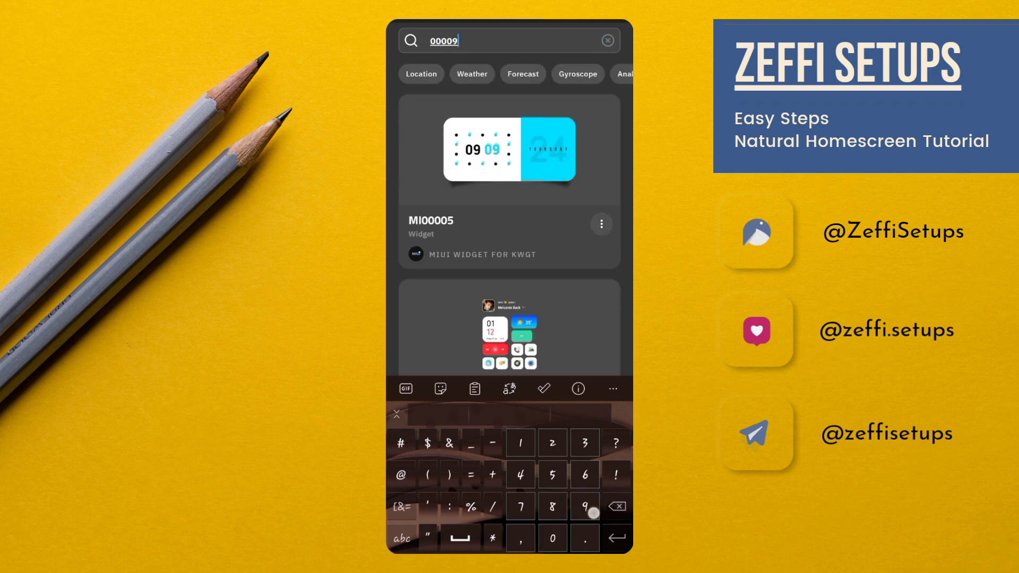
text(9)
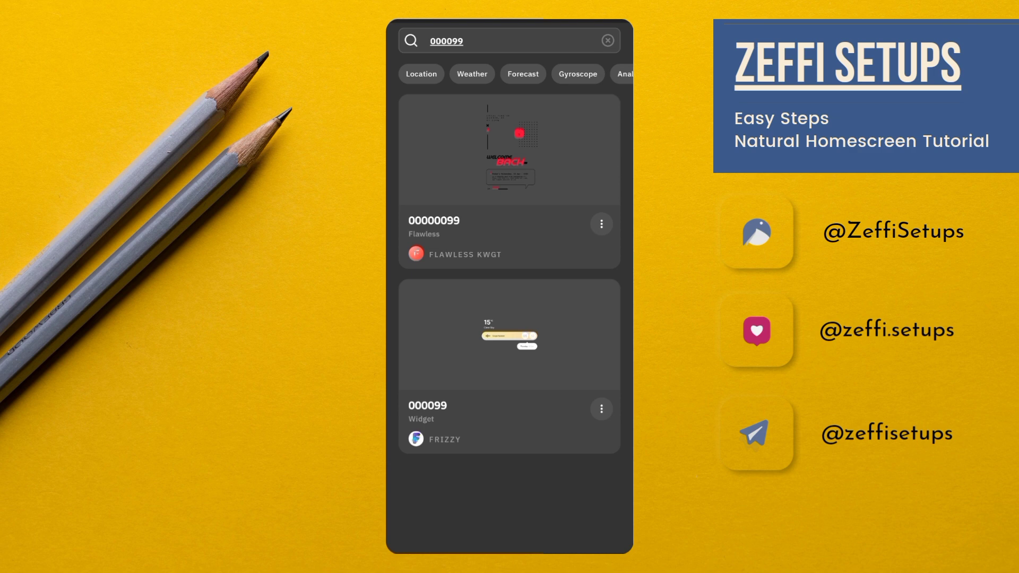
click(509, 151)
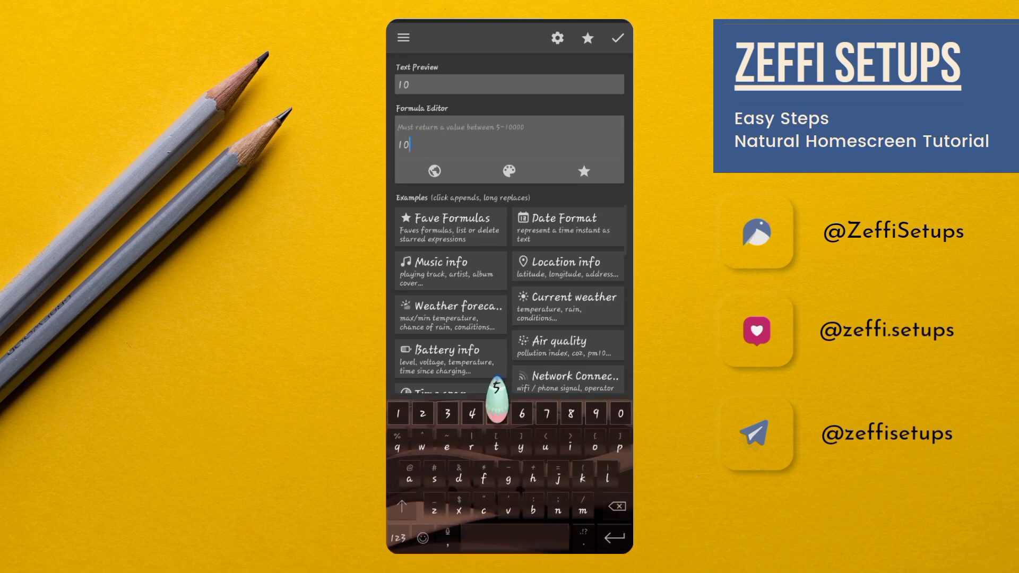
click(615, 37)
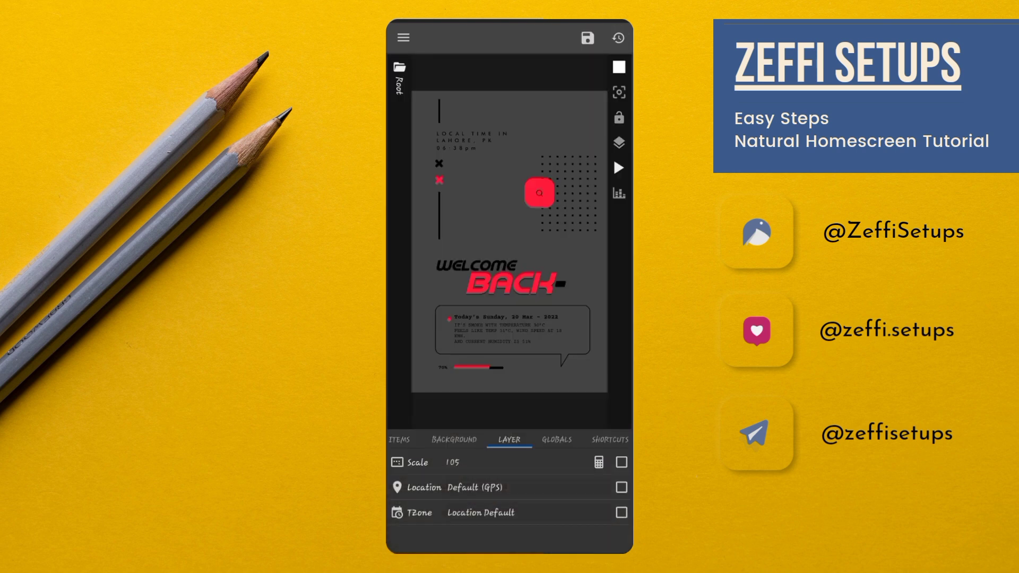
Change global colour c2 to hex #FFDD554D in the Globals tab and apply it.
click(510, 440)
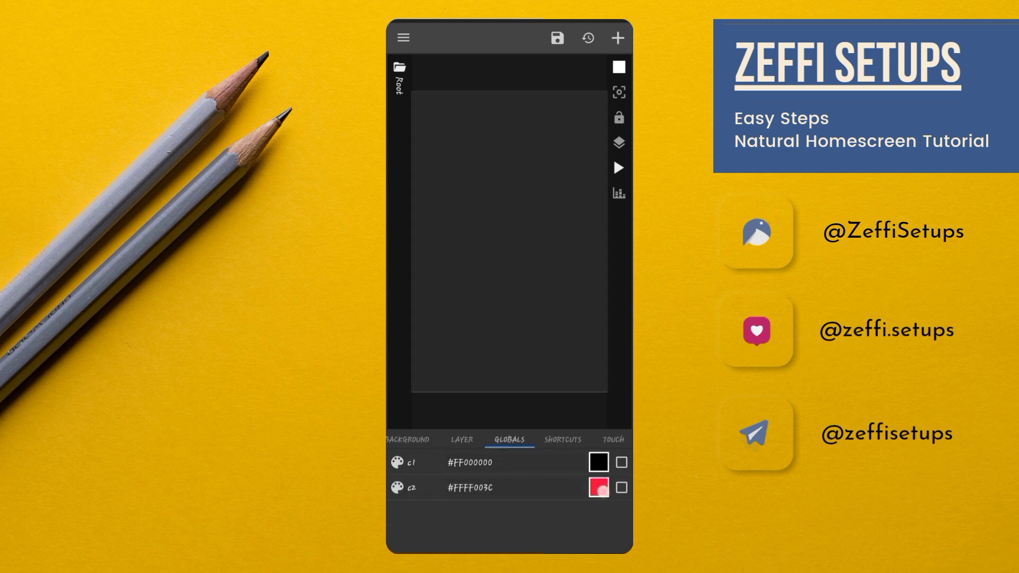
click(597, 487)
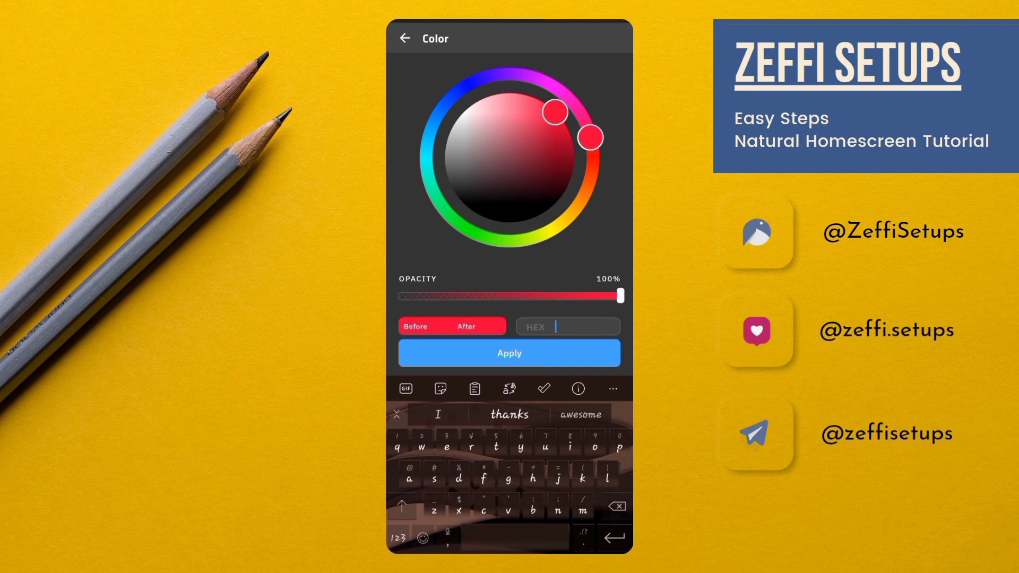
text(#)
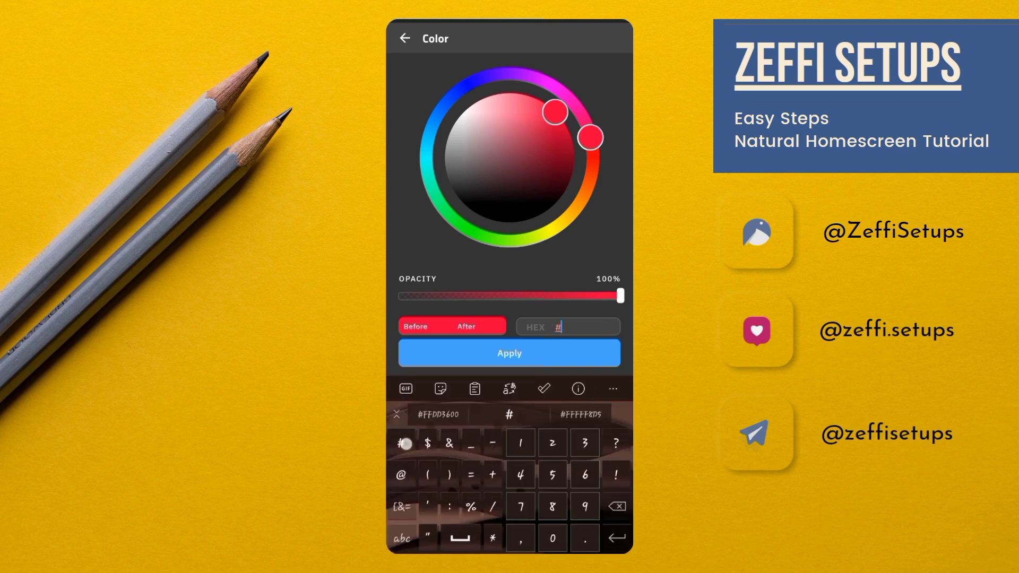
text(FF)
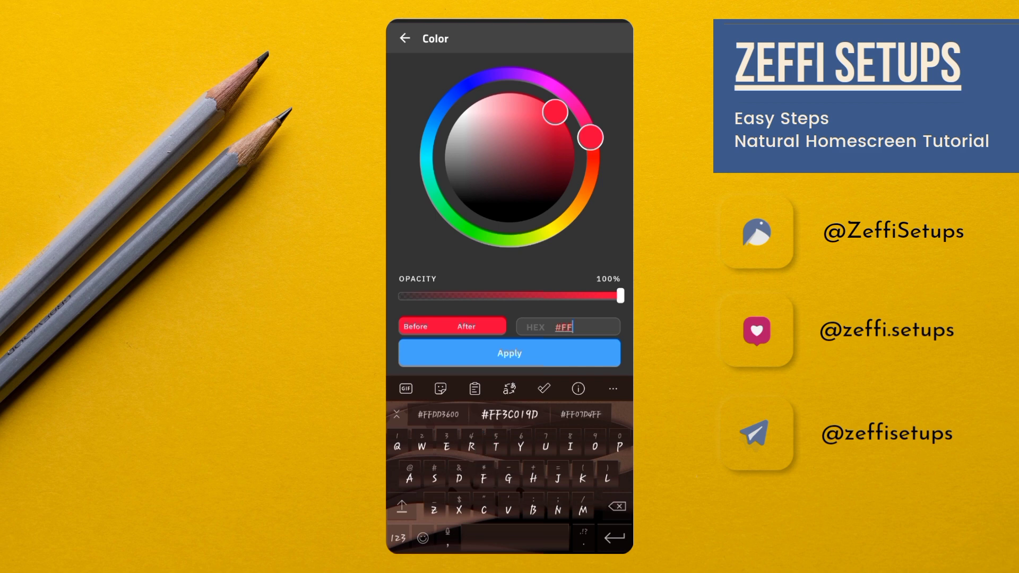
text(DD)
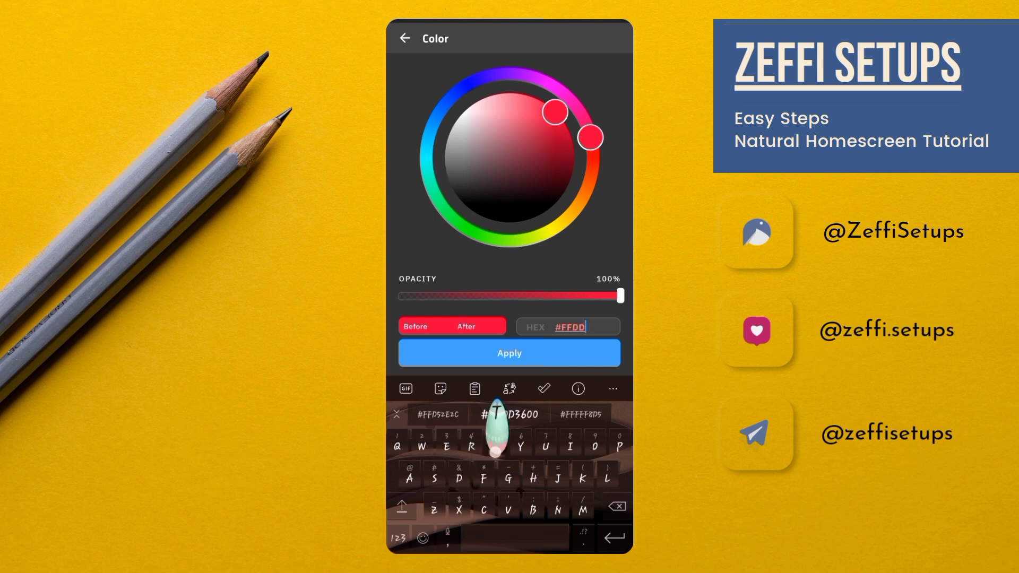
text(5RR)
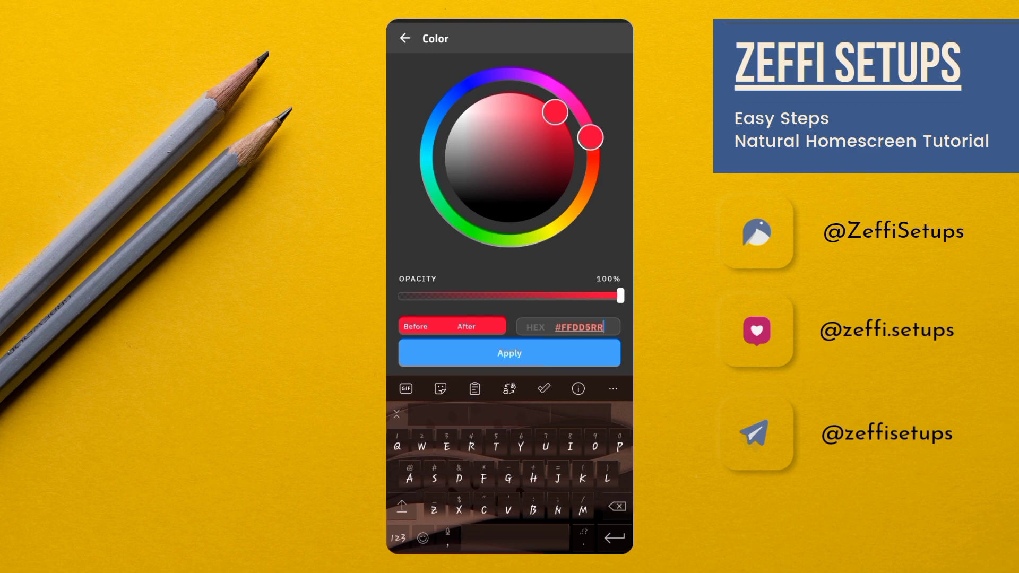
key(backspace)
text(54D)
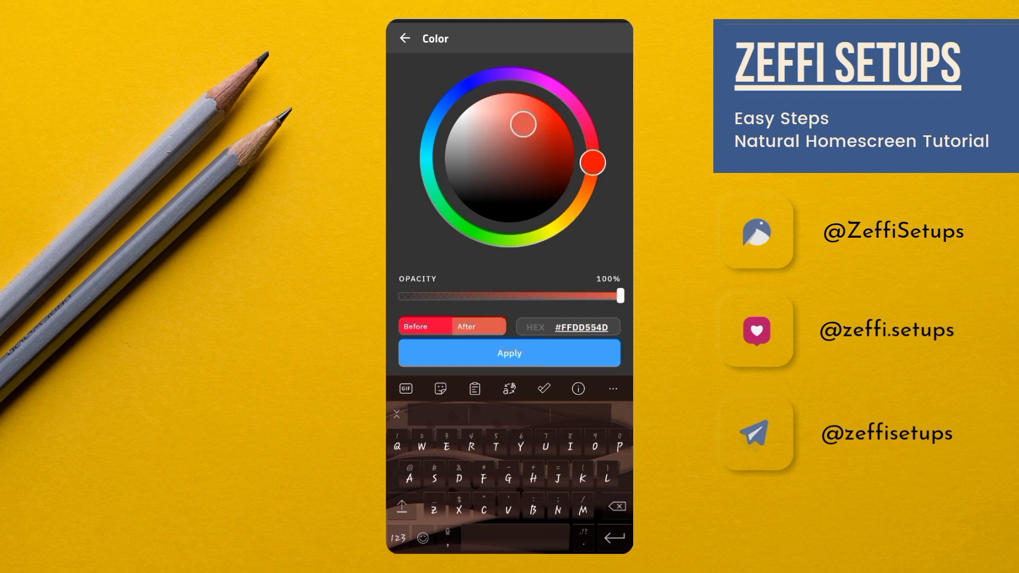
click(509, 353)
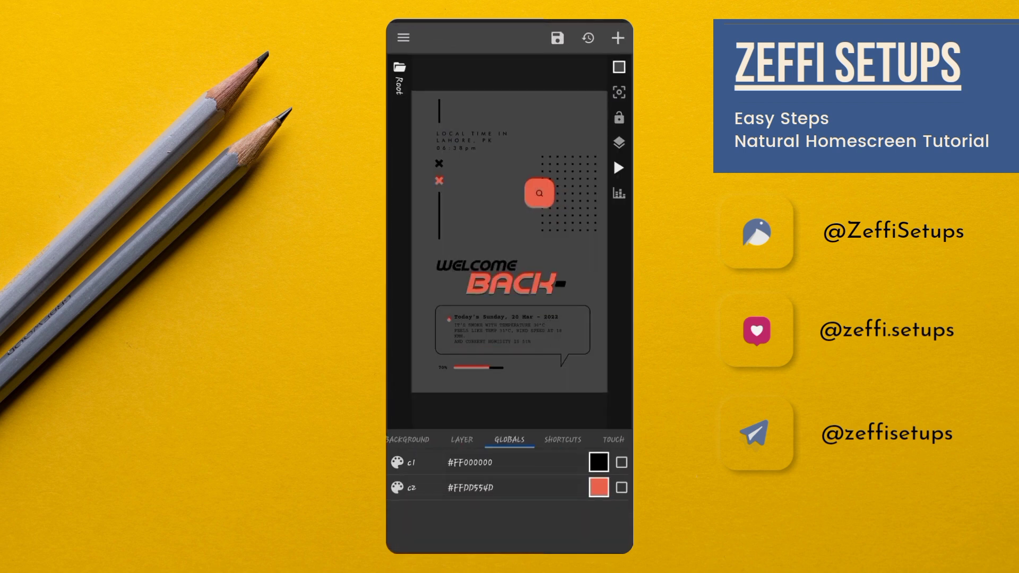
click(408, 440)
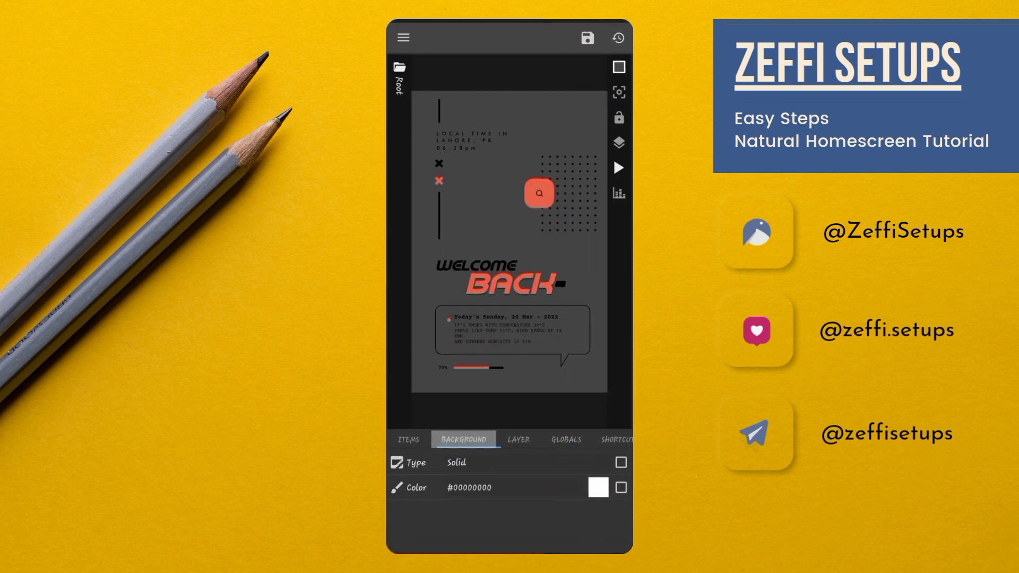
Set the nested Overlap Group's RPadding to 50 and BPadding to 300.
click(408, 440)
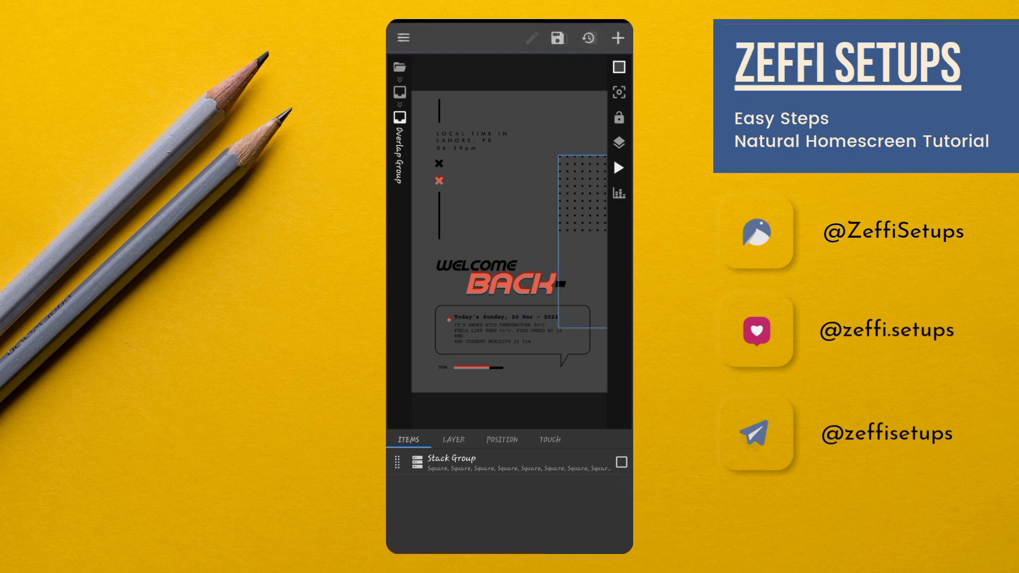
click(501, 439)
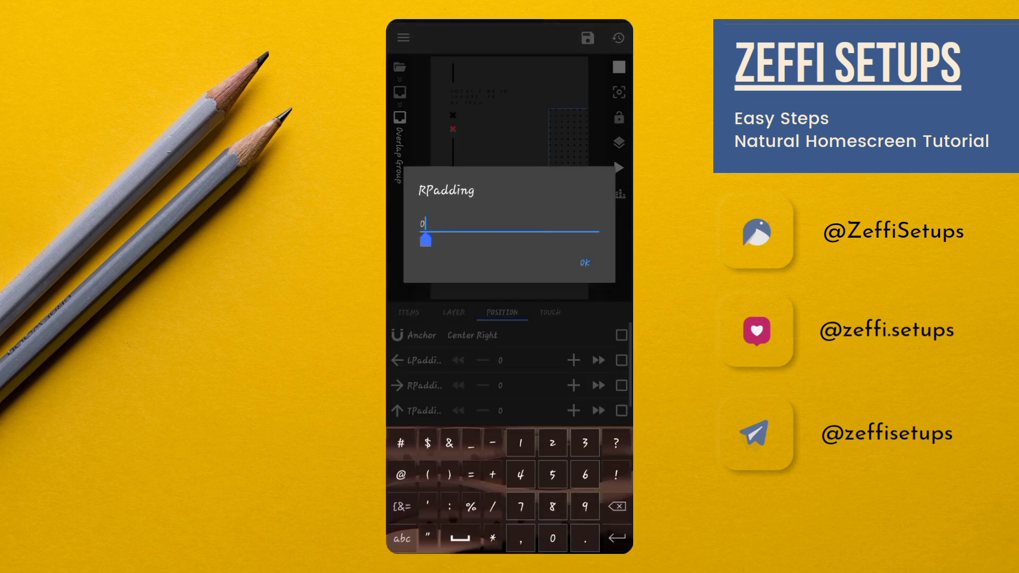
text(50)
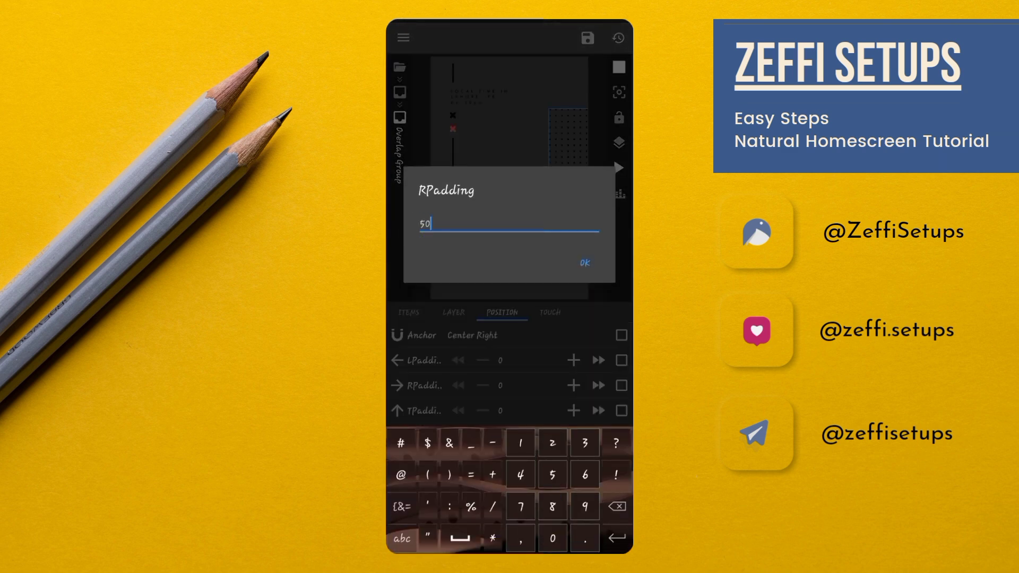
click(584, 263)
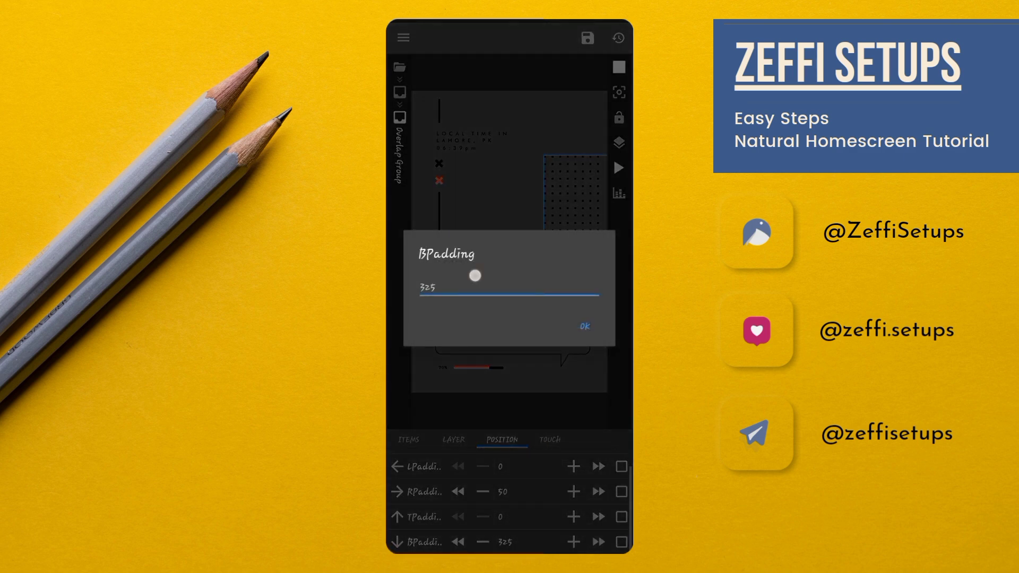
click(510, 286)
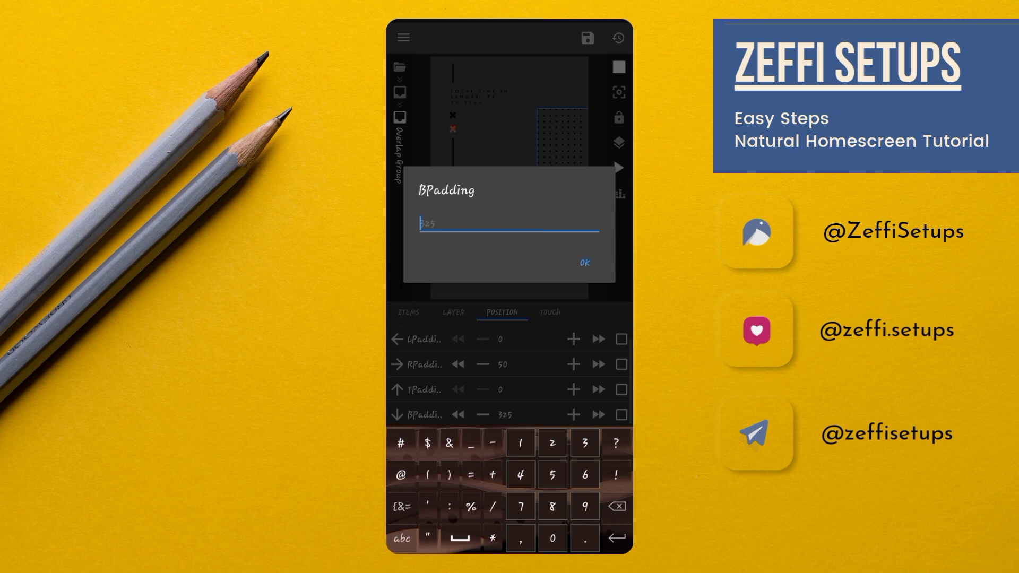
click(583, 263)
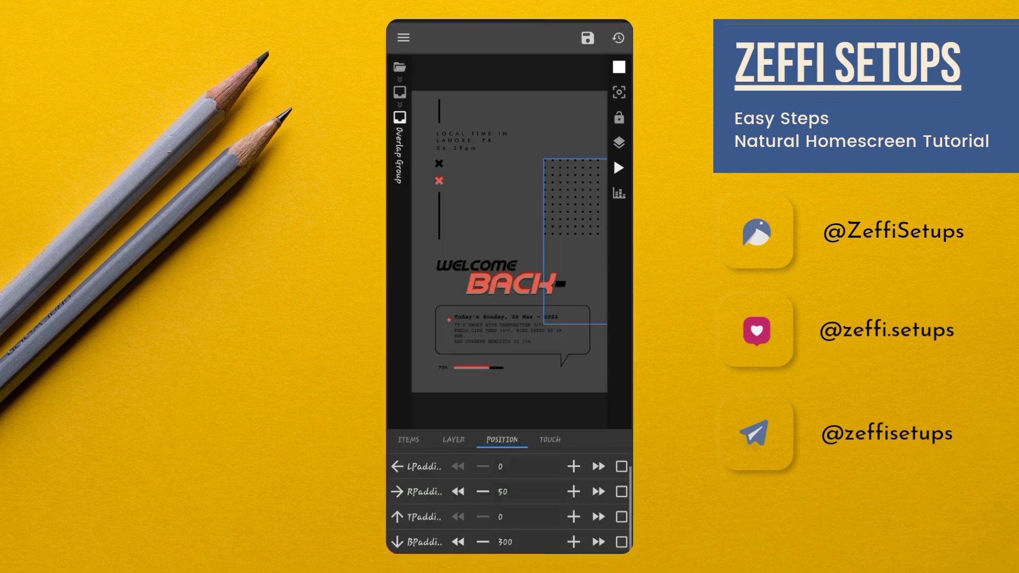
click(409, 439)
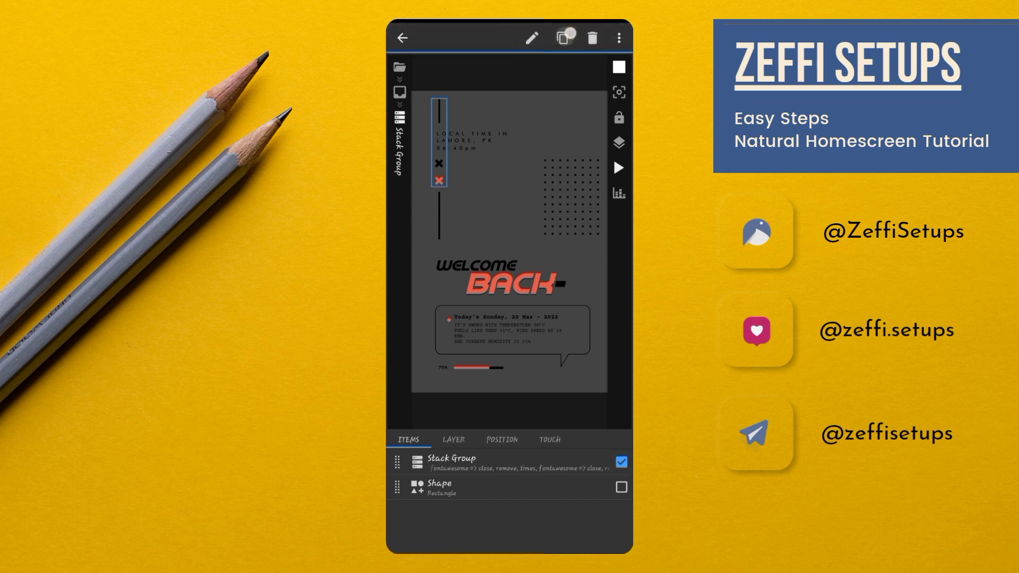
Paste the Stack Group at Root and set its XOffset 300 and YOffset 320.
click(561, 36)
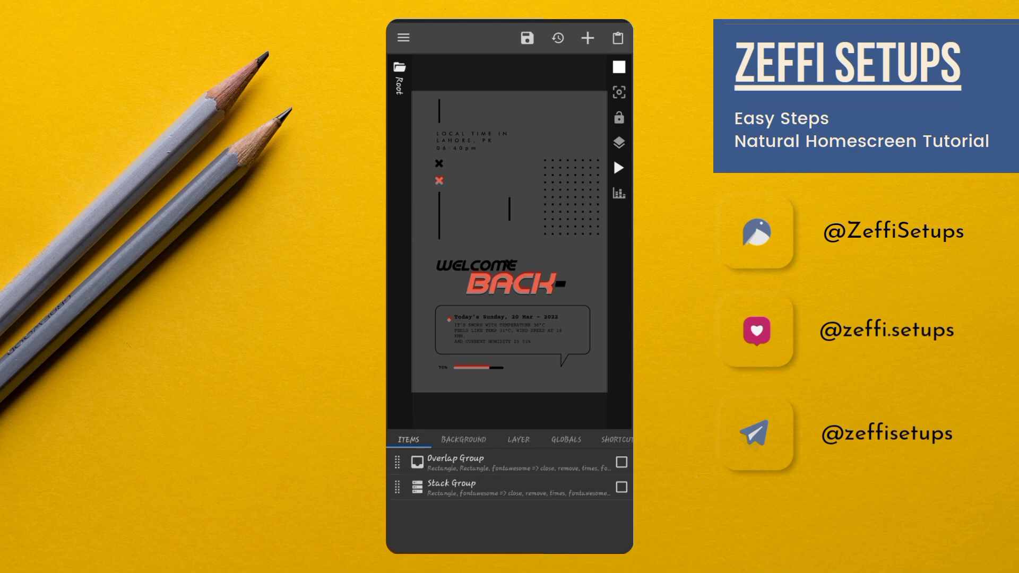
click(497, 485)
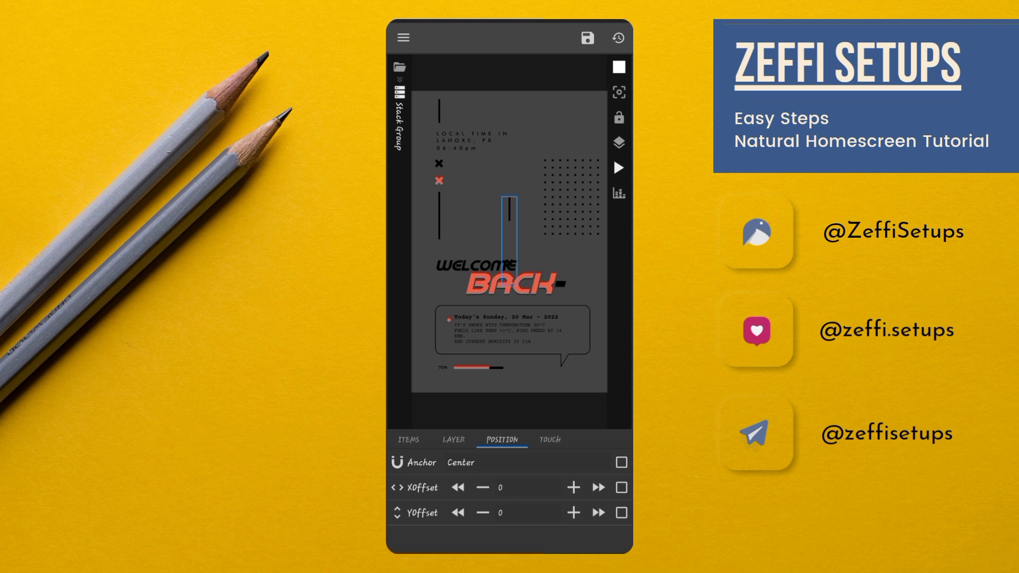
click(500, 487)
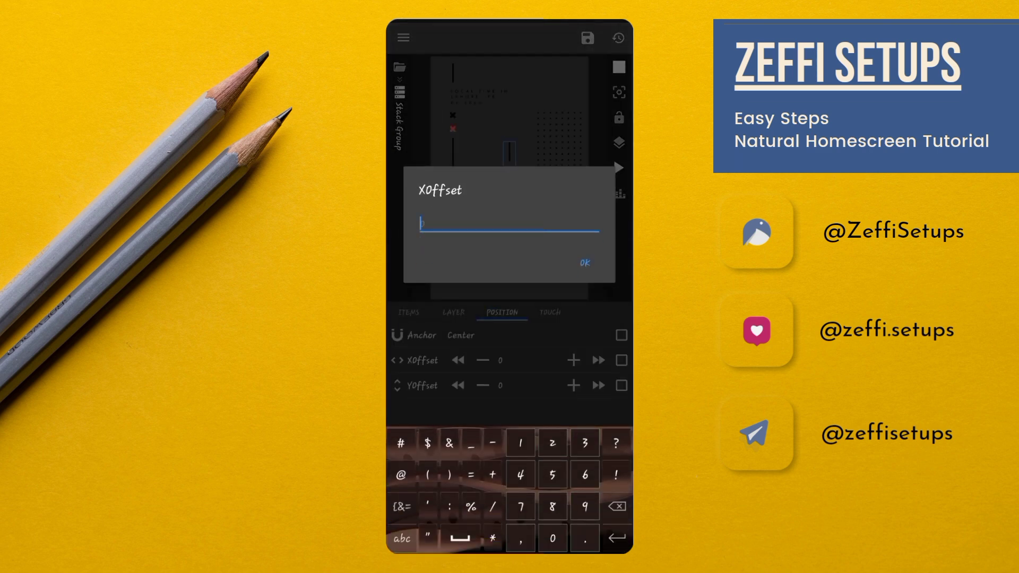
click(583, 263)
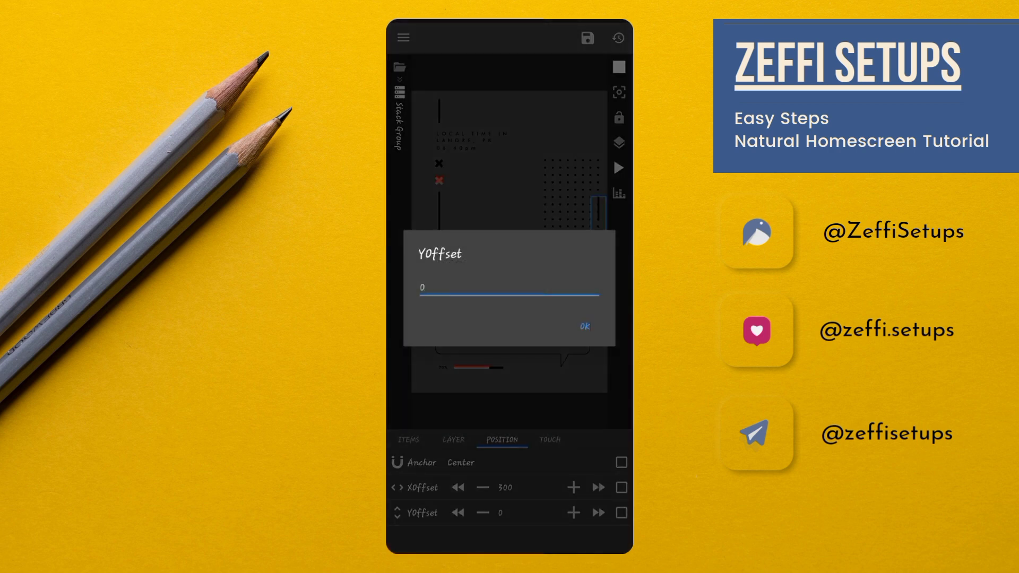
text(32)
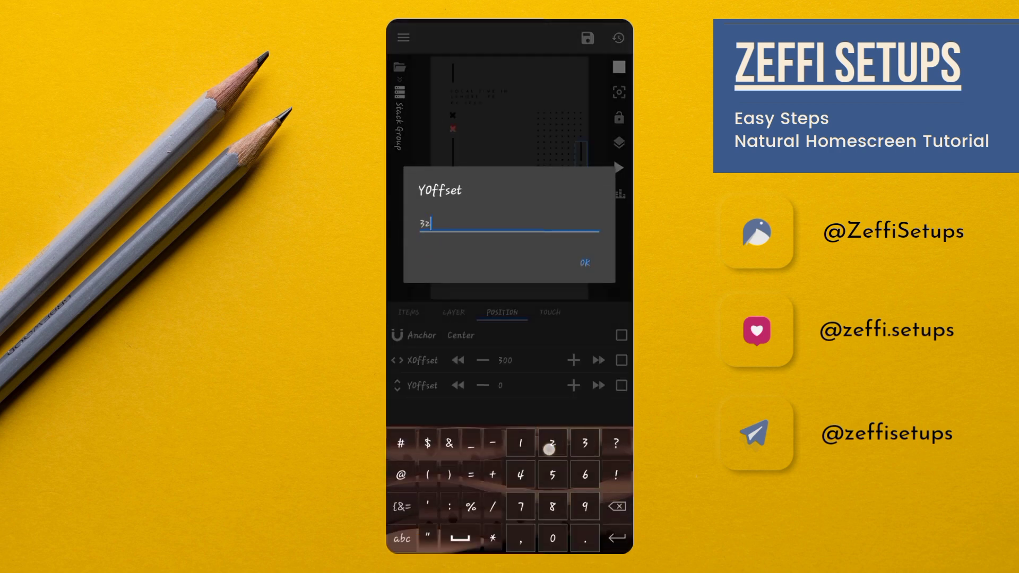
click(583, 263)
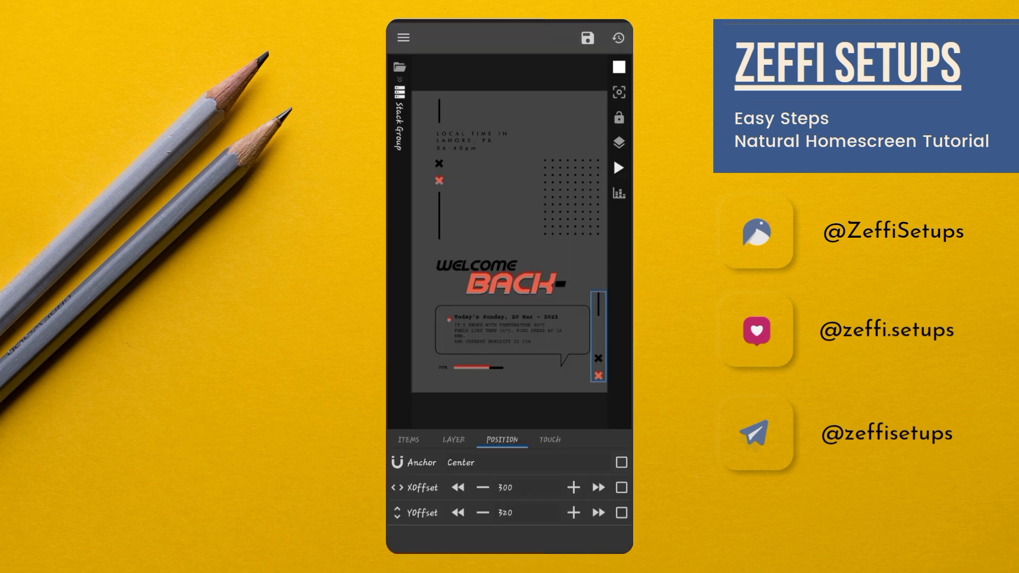
click(408, 439)
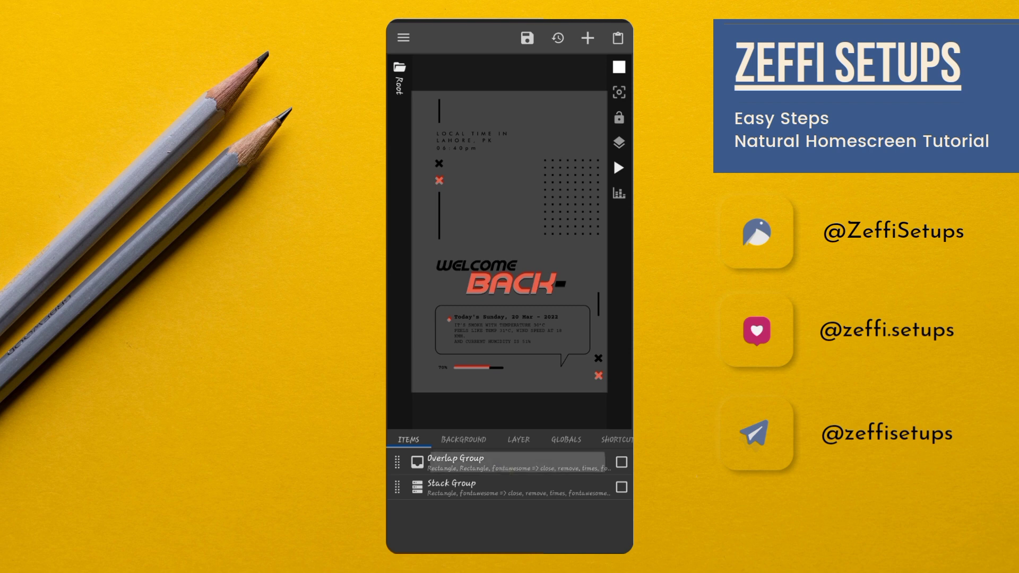
Set the root Overlap Group's XOffset to -60 and YOffset to 60.
click(455, 463)
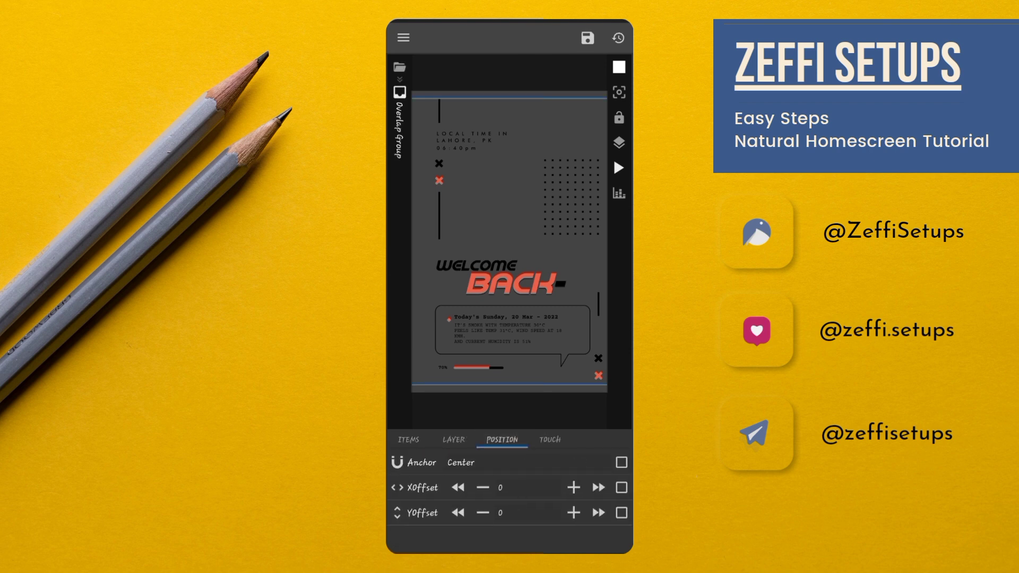
click(501, 487)
text(-6)
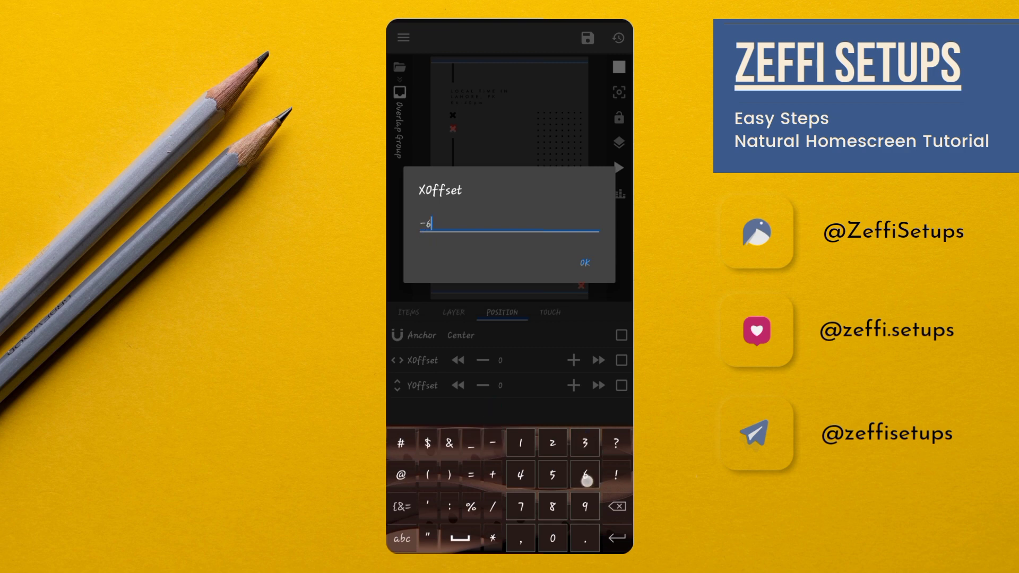
click(584, 263)
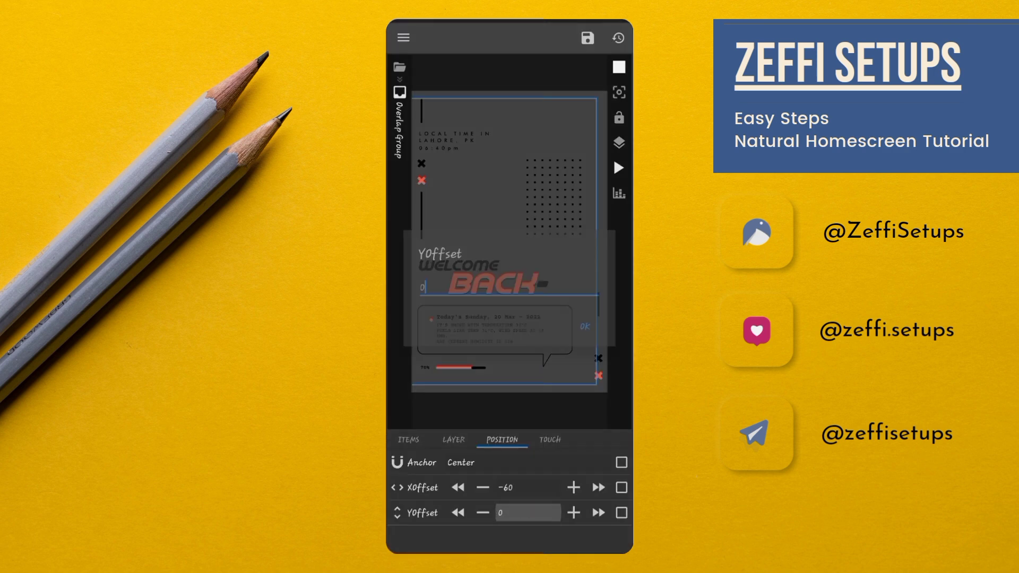
click(527, 513)
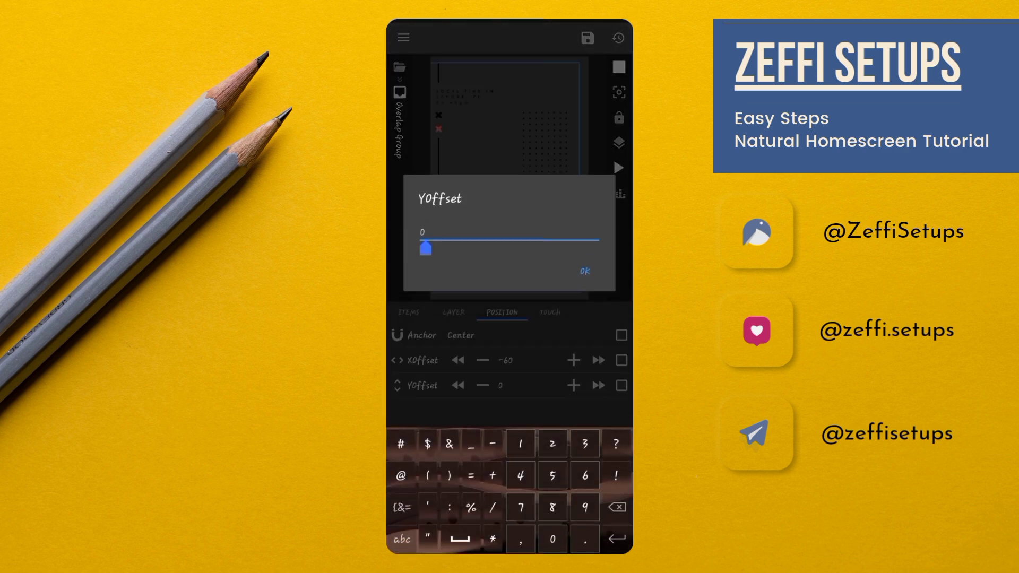
click(582, 271)
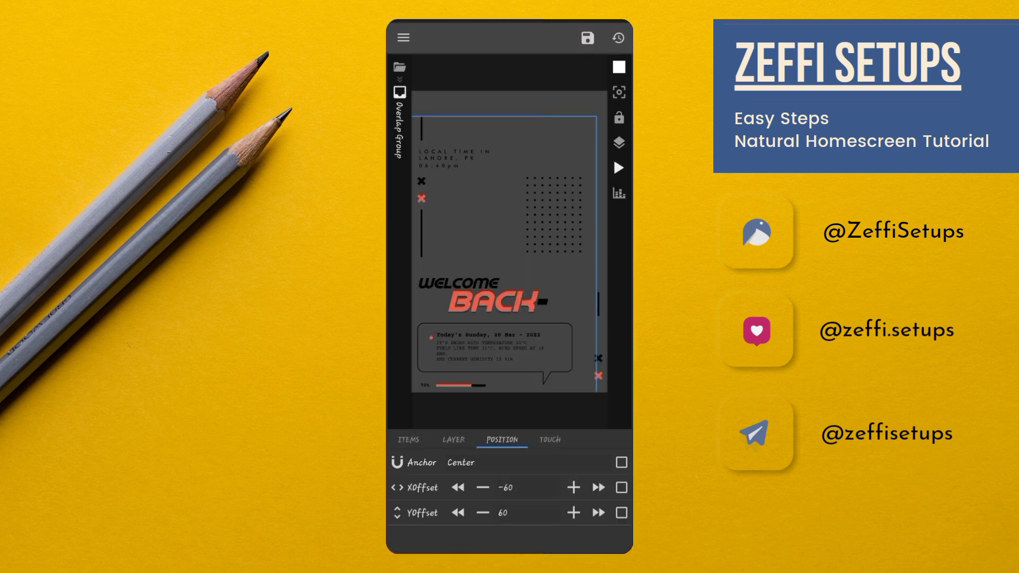
click(409, 440)
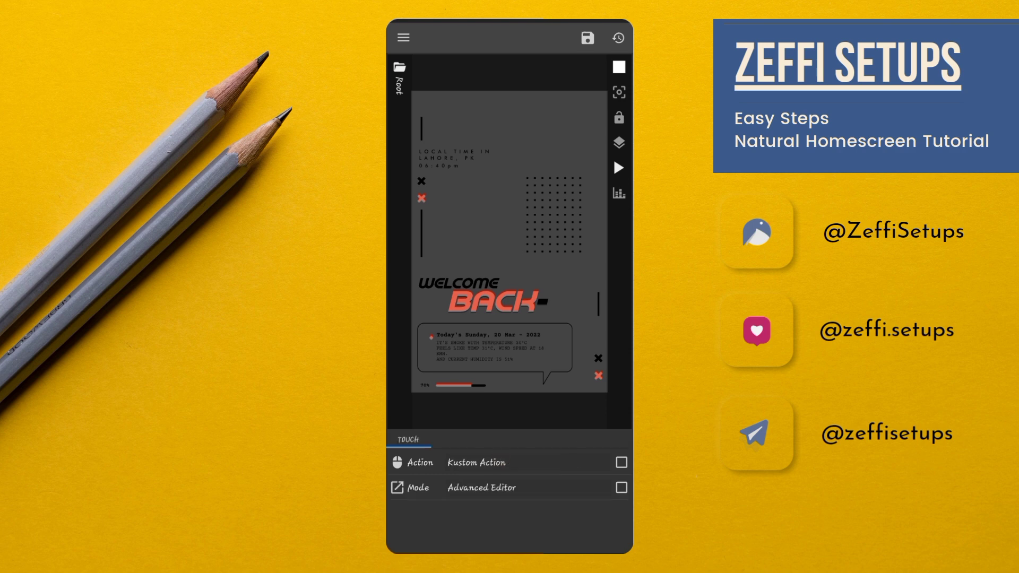
Pick the widget's tap action from the Touch tab's action list.
click(477, 462)
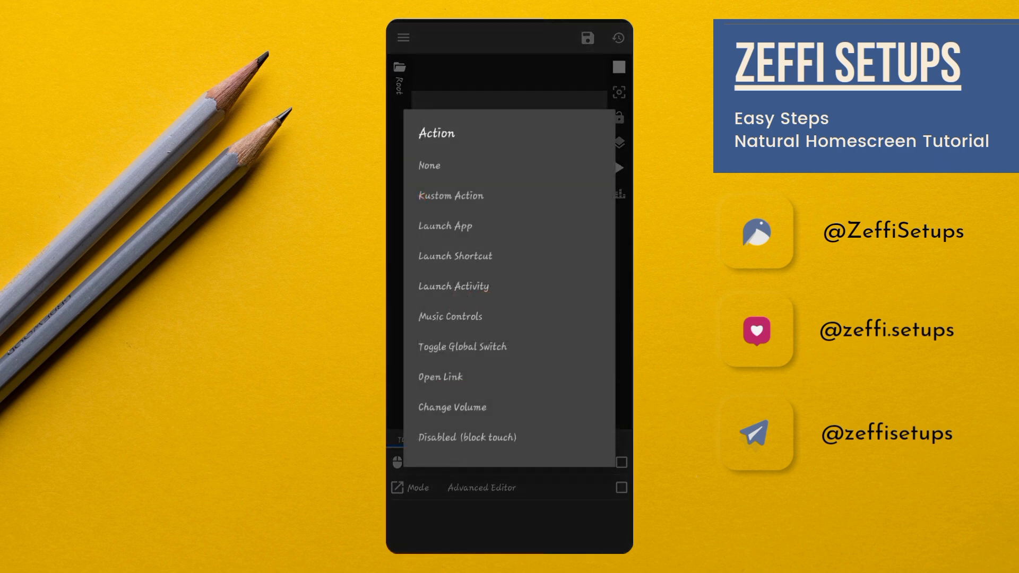
click(468, 437)
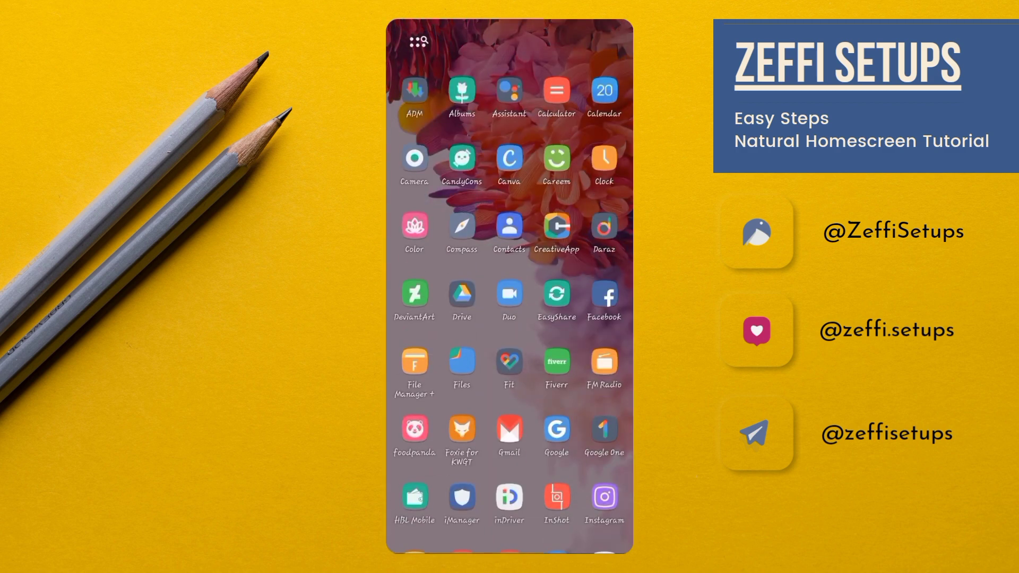
Scroll the app grid down until KLWP, KWGT and Nova Settings appear.
scroll(down, 3)
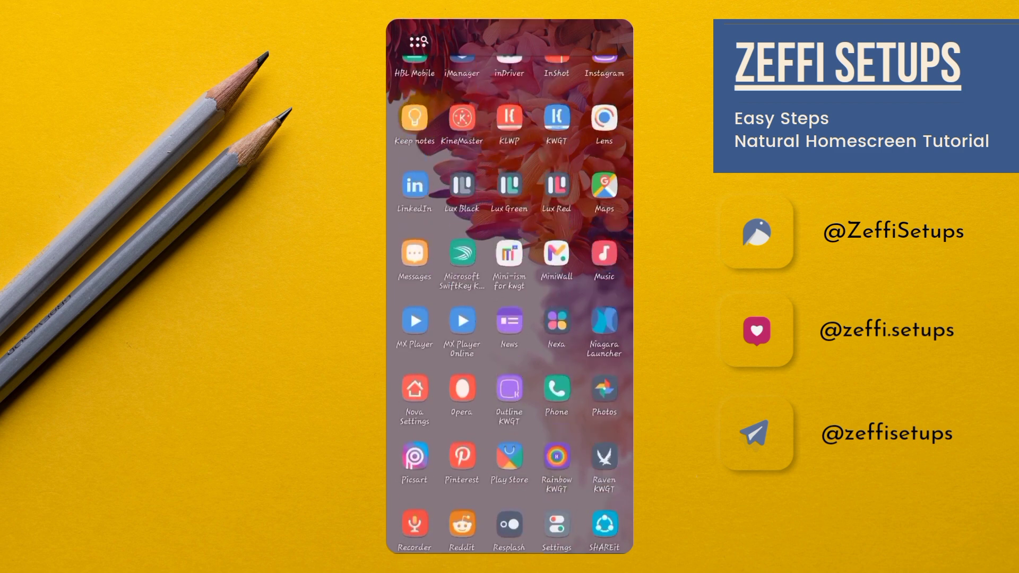
scroll(down, 3)
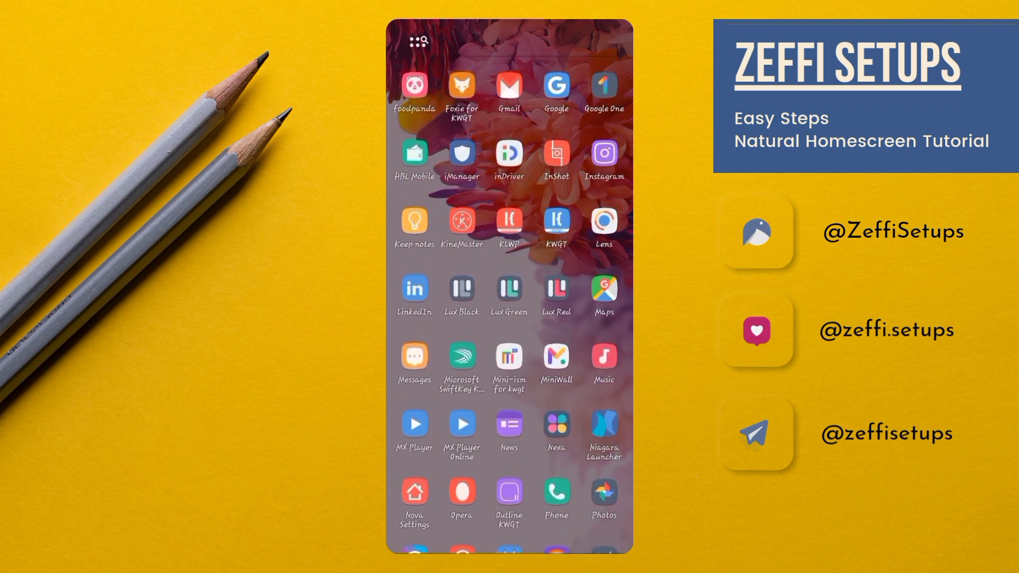